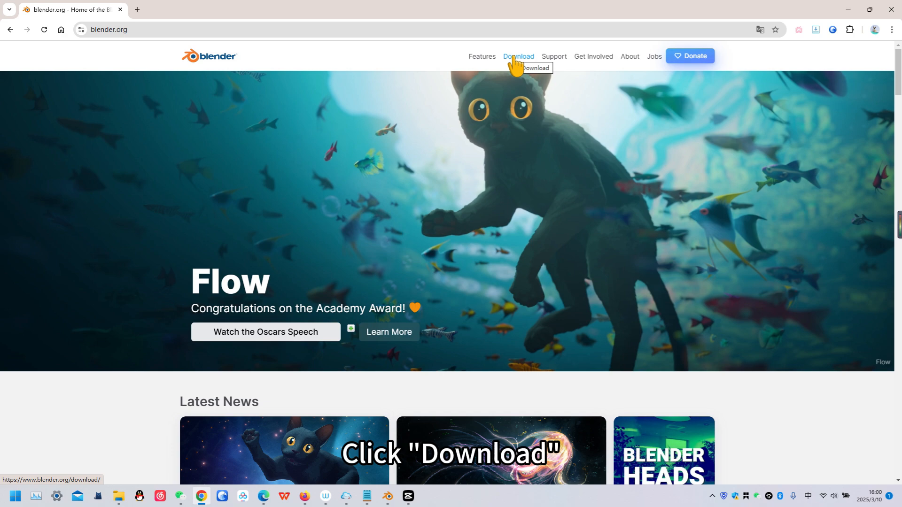
Navigate blender.org's LTS releases to 4.2.7 LTS and start the Windows installer download
{"action": "left_click", "coordinate": [517, 56]}
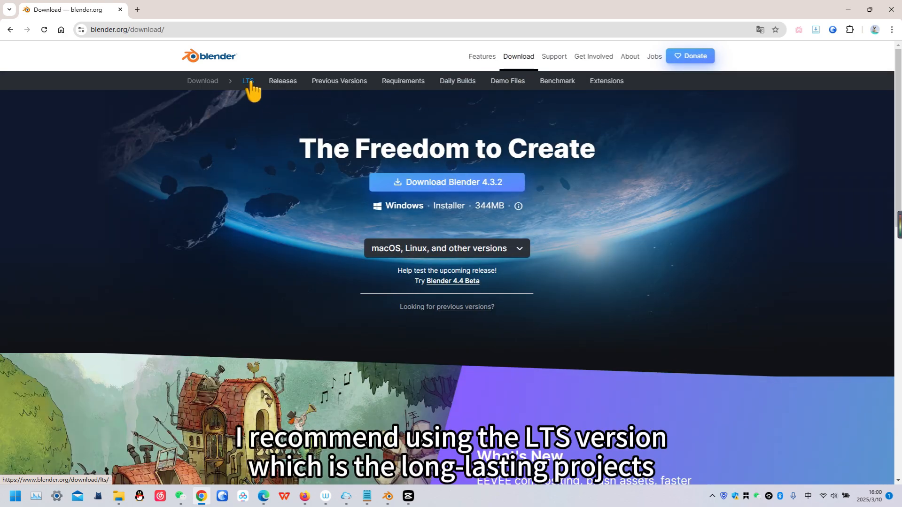
{"action": "left_click", "coordinate": [248, 81]}
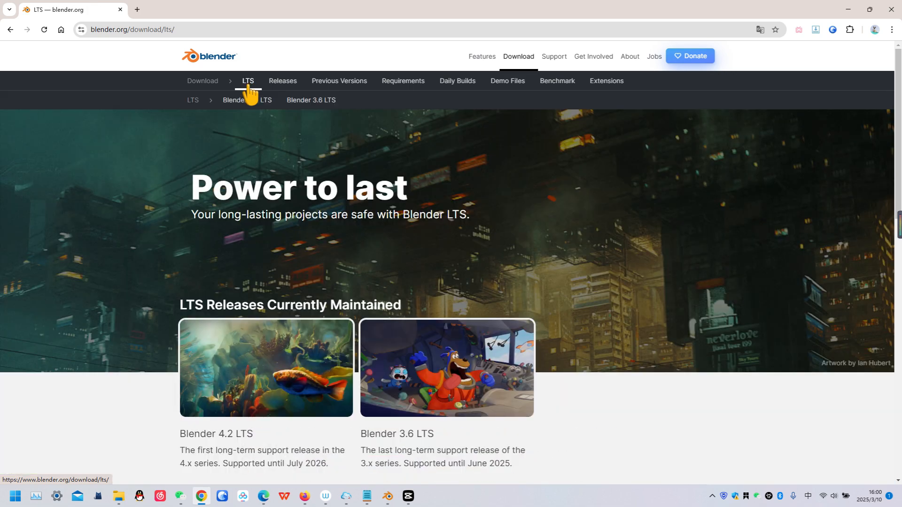
{"action": "left_click", "coordinate": [265, 368]}
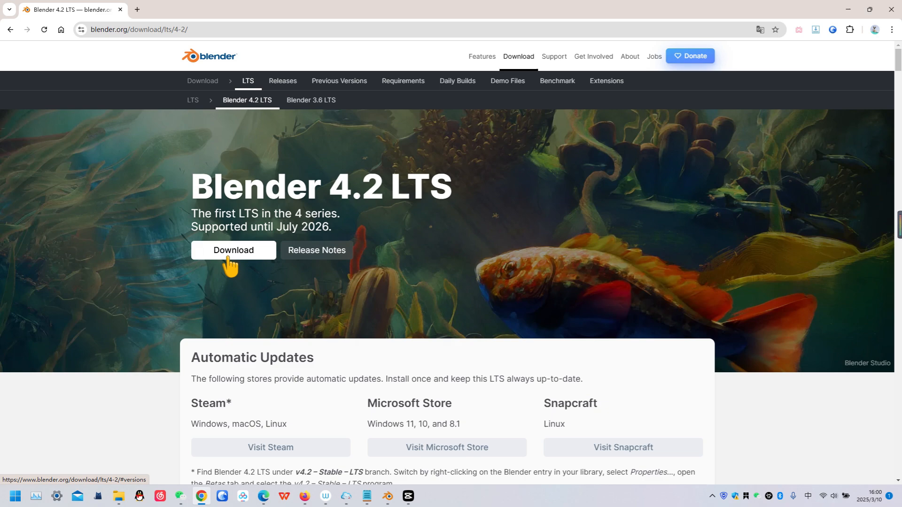
{"action": "left_click", "coordinate": [234, 250]}
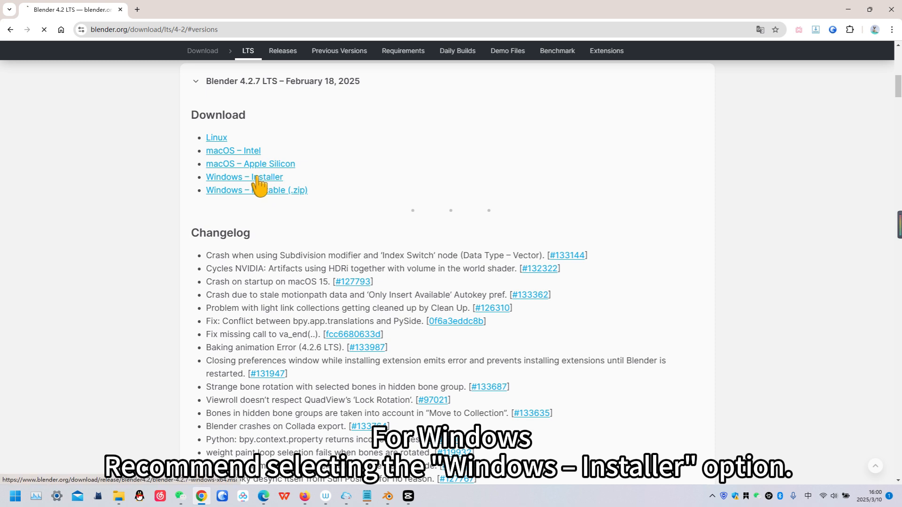
{"action": "left_click", "coordinate": [244, 176]}
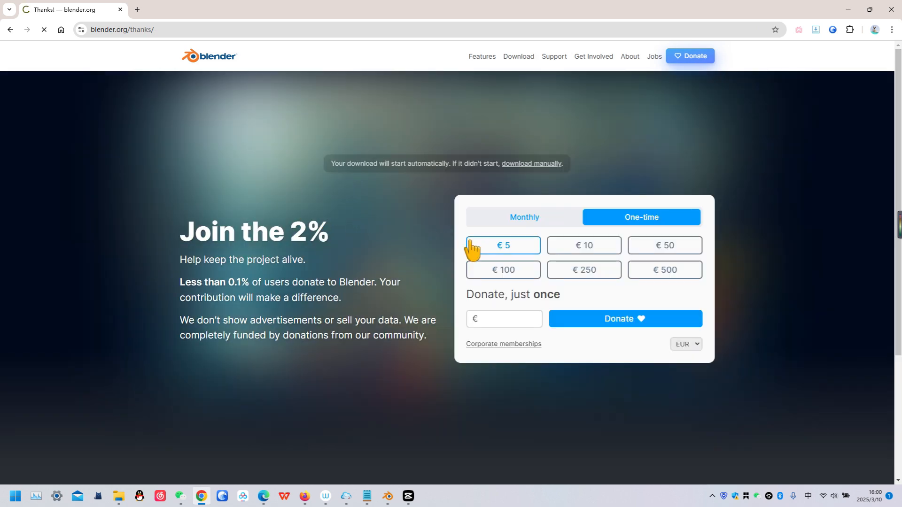
Let the installer download finish and get Blender 4.2.5 LTS installed and running
{"action": "left_click", "coordinate": [664, 245]}
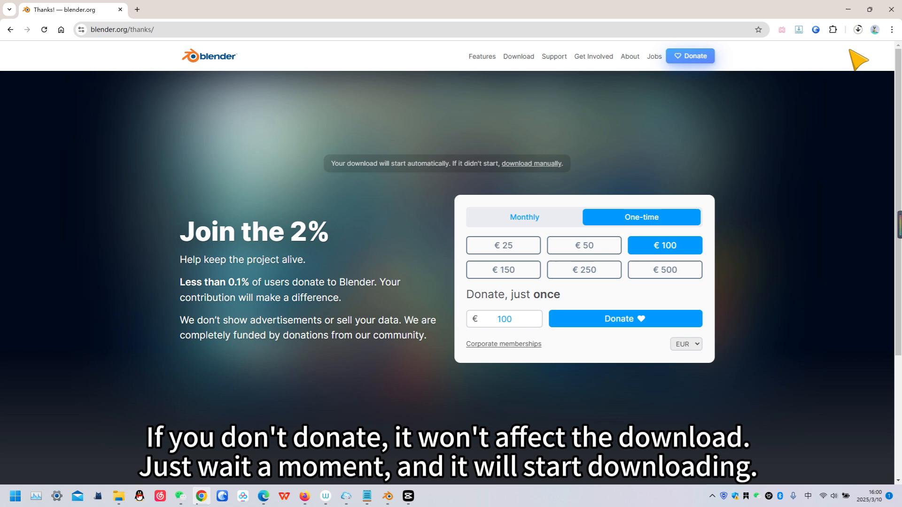
{"action": "left_click", "coordinate": [857, 30]}
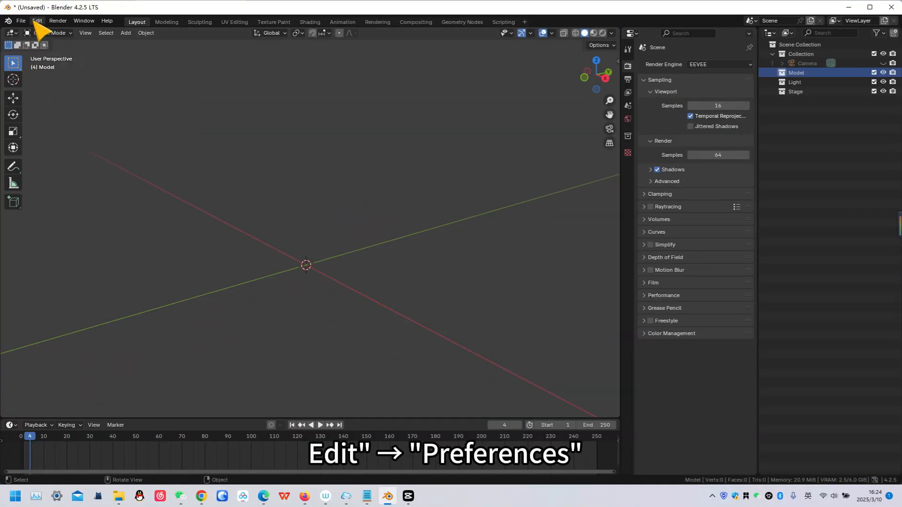
Reach the Get Extensions page of Blender's Preferences via the Edit menu
{"action": "left_click", "coordinate": [37, 21]}
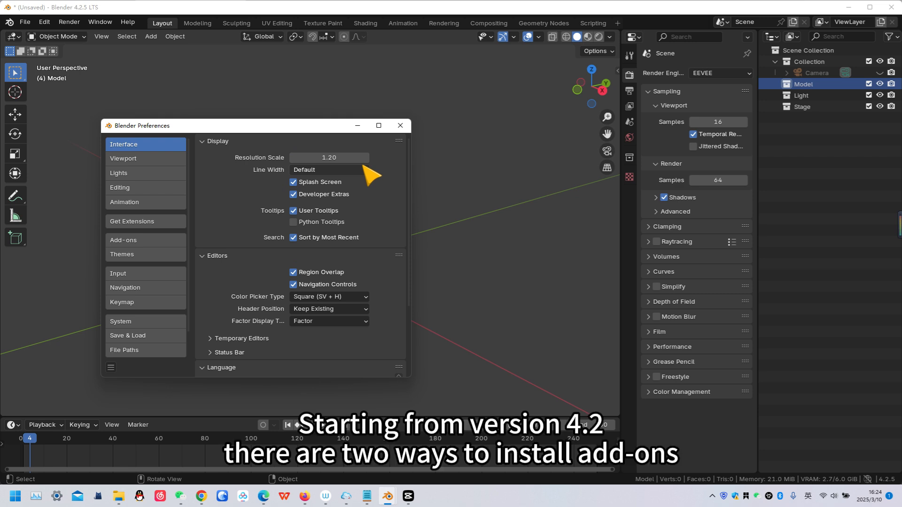
{"action": "left_click", "coordinate": [133, 221]}
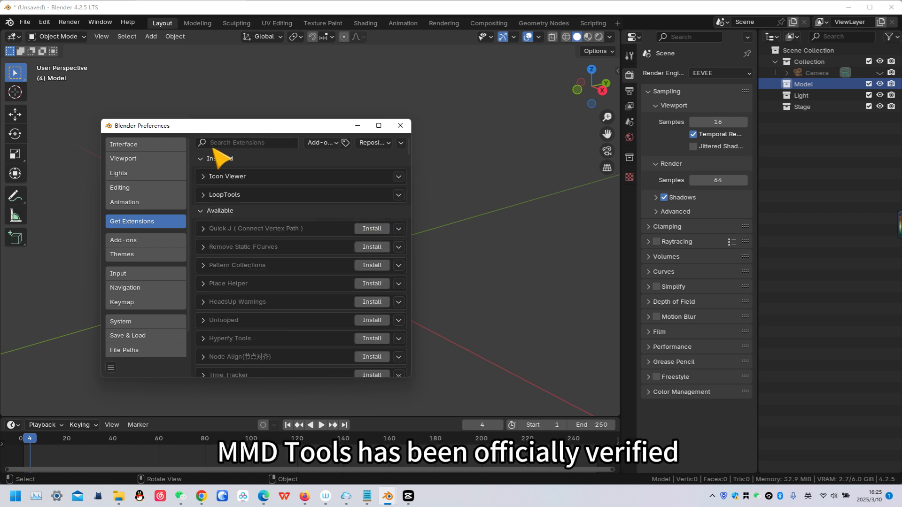
Search 'mmd' in the extensions list, install MMD Tools and collapse its details
{"action": "type", "text": "mmd"}
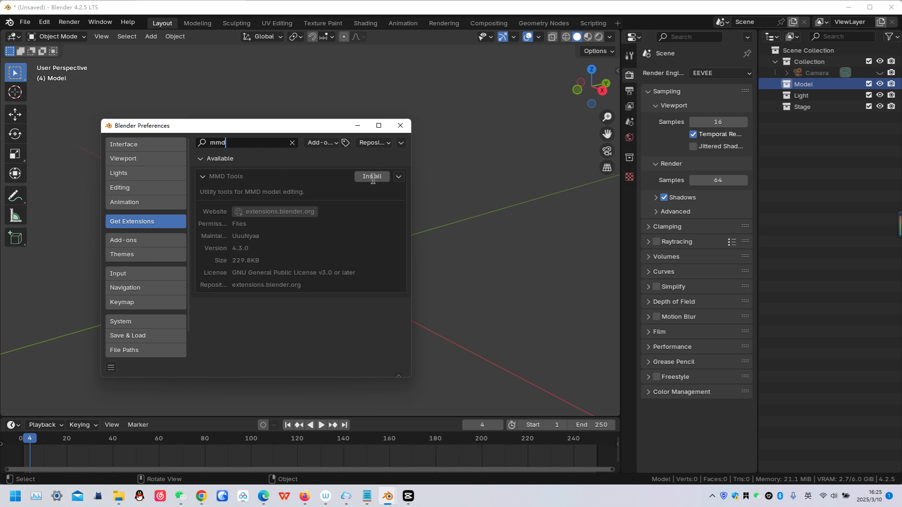
{"action": "left_click", "coordinate": [371, 177]}
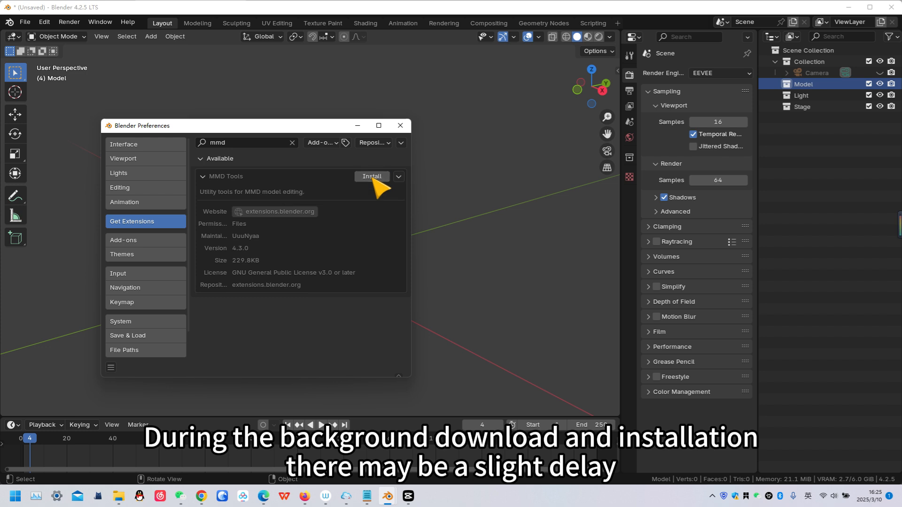
{"action": "left_click", "coordinate": [372, 177]}
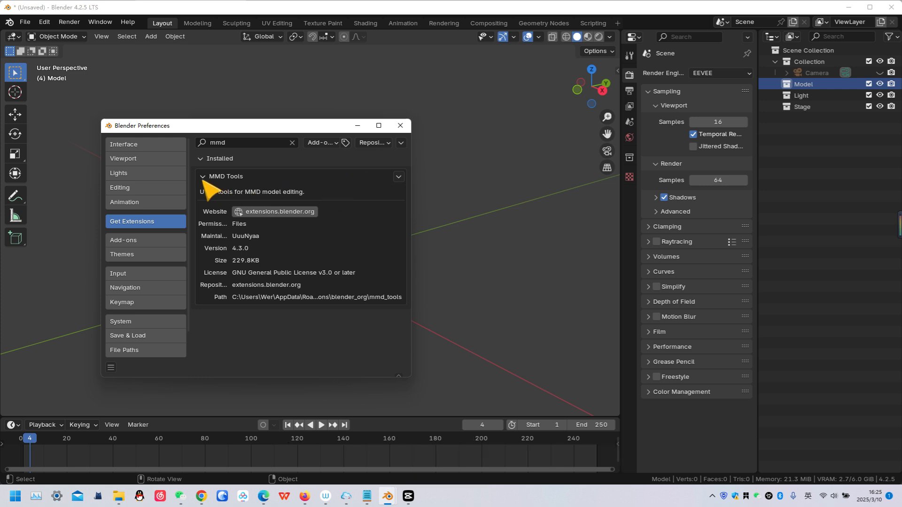
{"action": "left_click", "coordinate": [203, 175]}
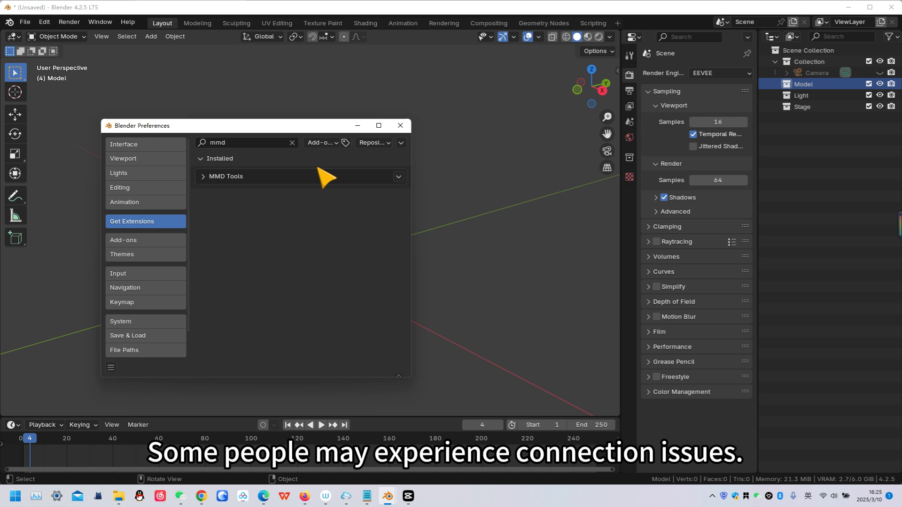
{"action": "mouse_move", "coordinate": [349, 173]}
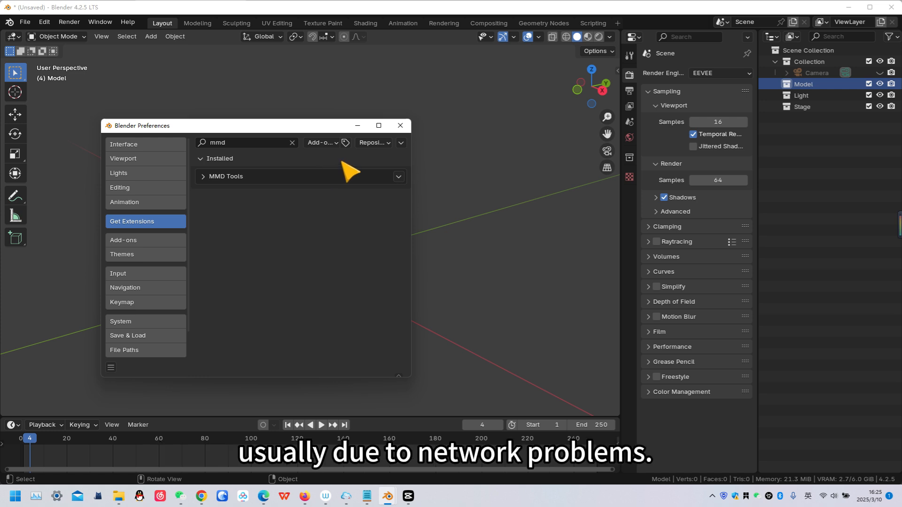
{"action": "left_click", "coordinate": [400, 143]}
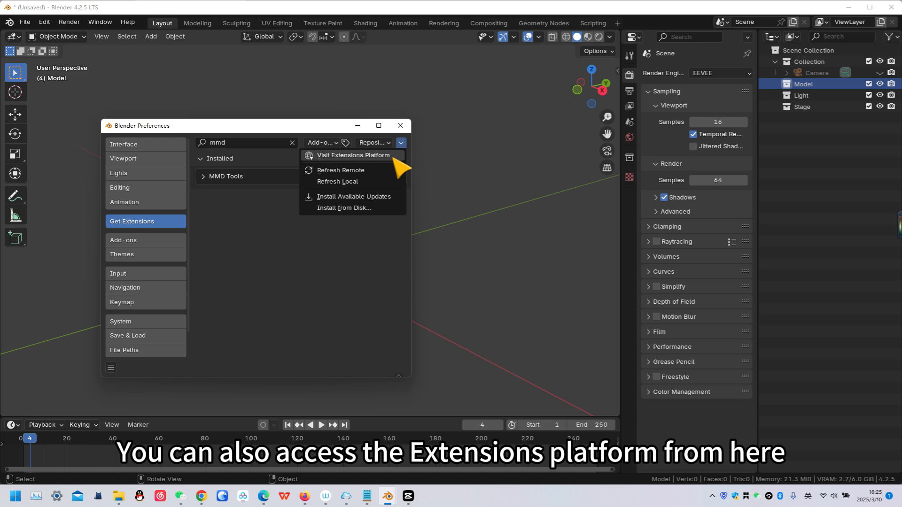
Search 'mmd' on extensions.blender.org and reach the MMD Tools manual download link
{"action": "left_click", "coordinate": [352, 155]}
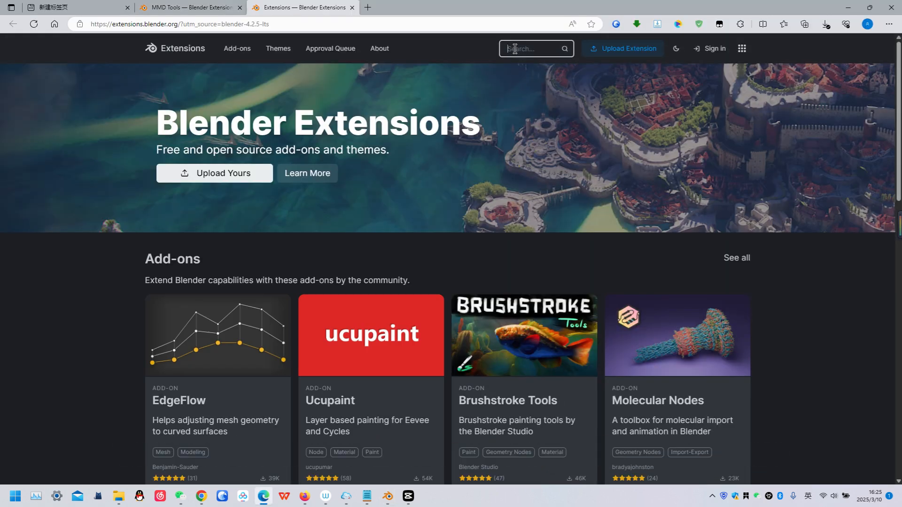
{"action": "type", "text": "mmd"}
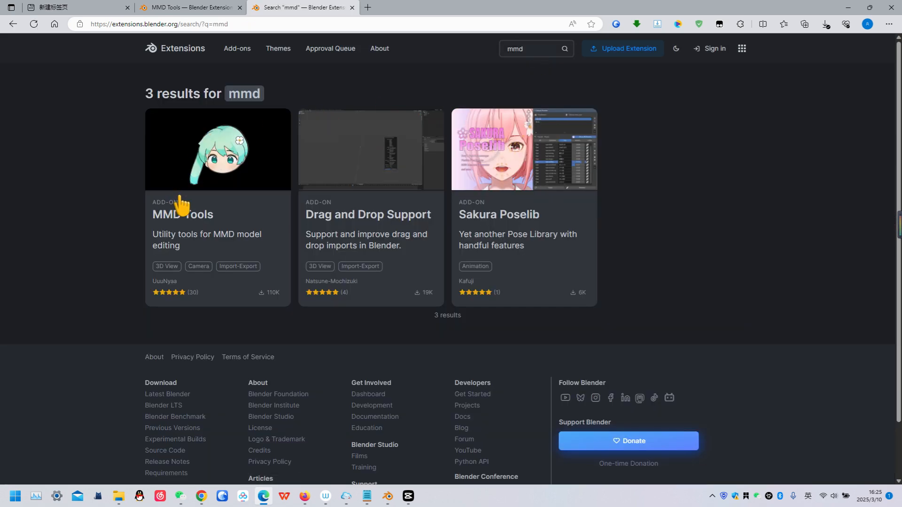
{"action": "left_click", "coordinate": [181, 214]}
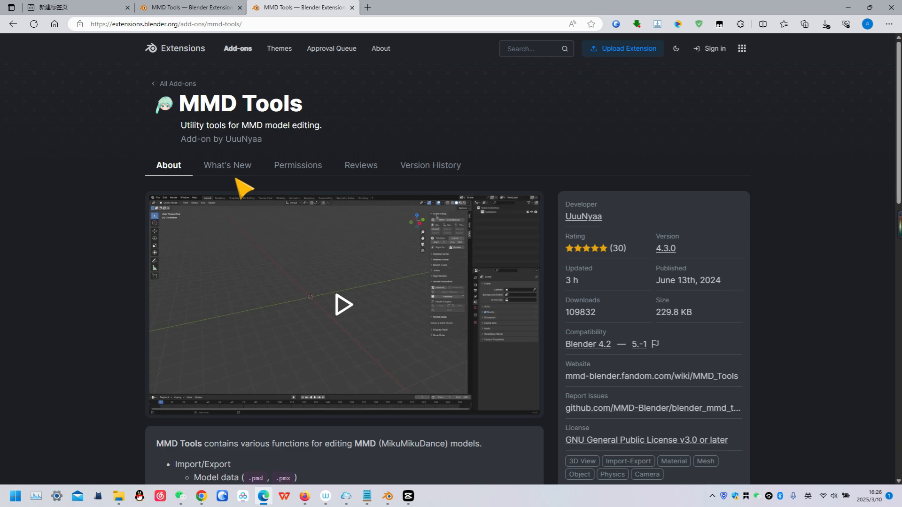
{"action": "scroll", "scroll_direction": "down", "scroll_amount": 3}
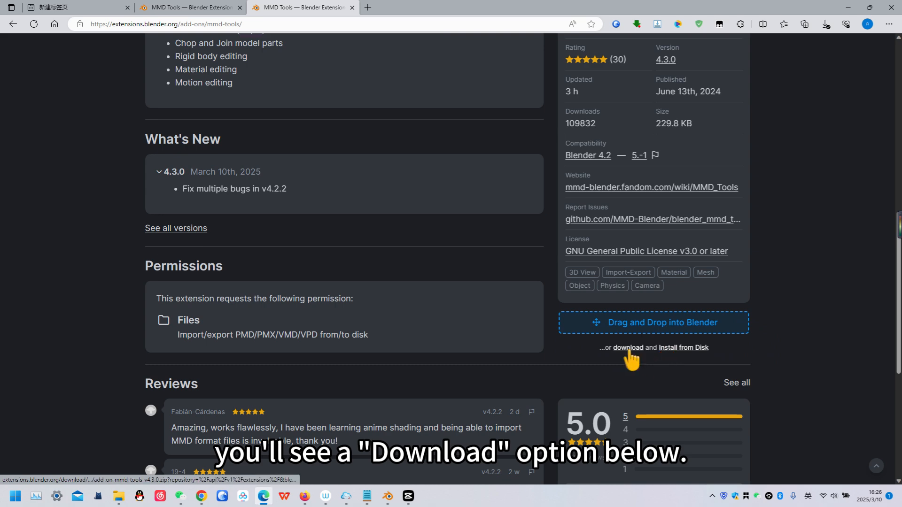
{"action": "mouse_move", "coordinate": [387, 496]}
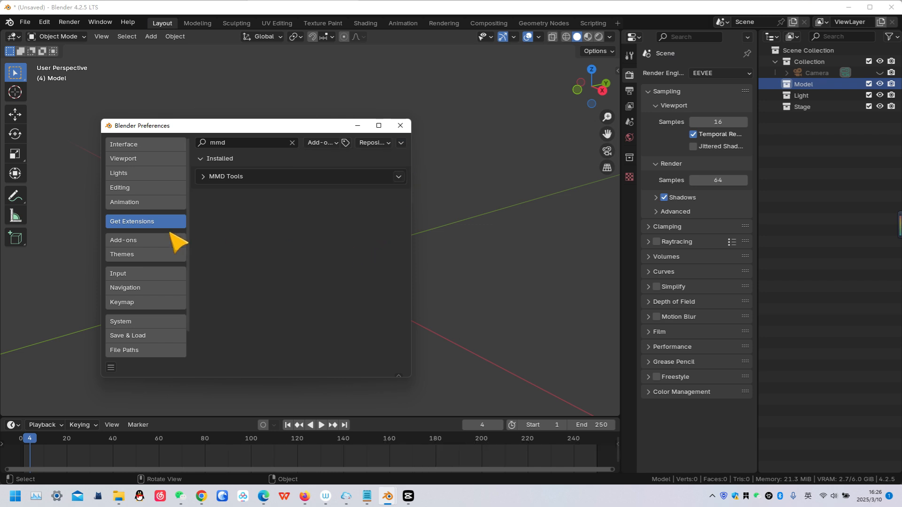
Show the Add-ons list in Preferences and reveal its Install from Disk option
{"action": "left_click", "coordinate": [123, 239]}
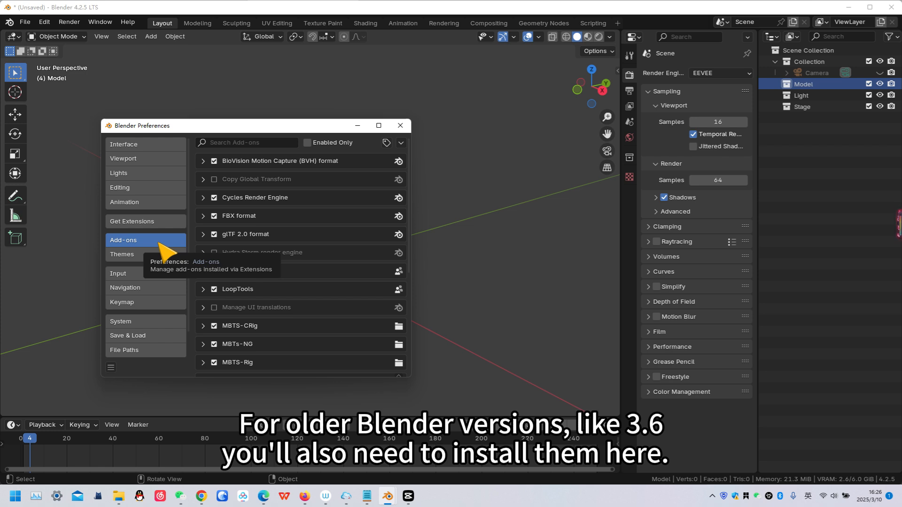
{"action": "left_click", "coordinate": [401, 143]}
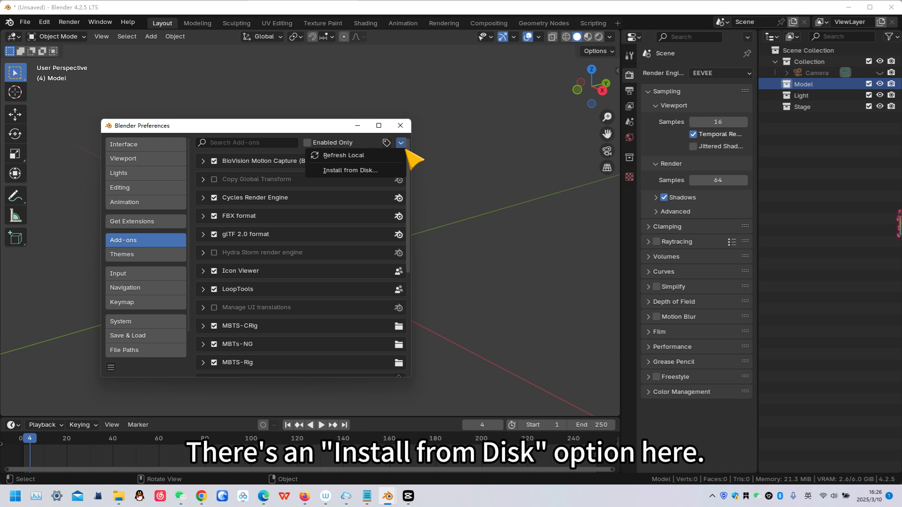
{"action": "mouse_move", "coordinate": [349, 170]}
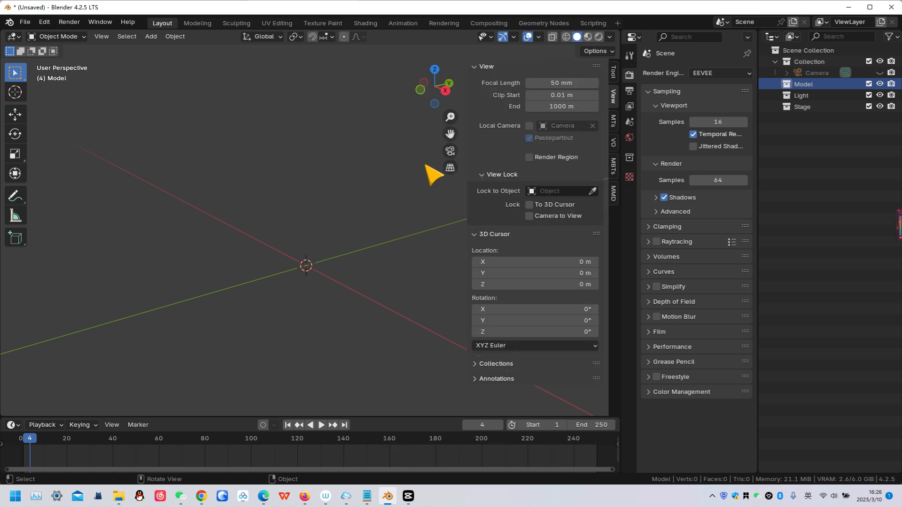
{"action": "mouse_move", "coordinate": [624, 210]}
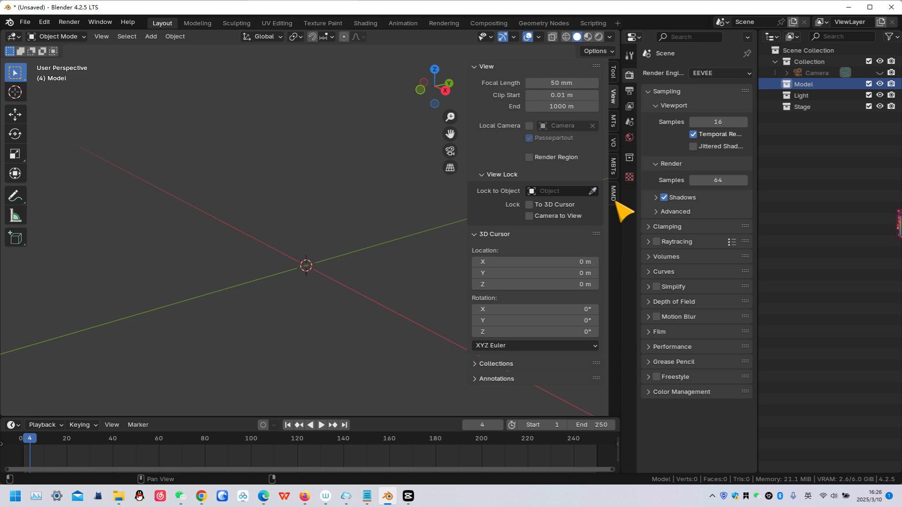
Switch the 3D viewport sidebar to the MMD tab showing the MMD Tools panels
{"action": "left_click", "coordinate": [612, 190]}
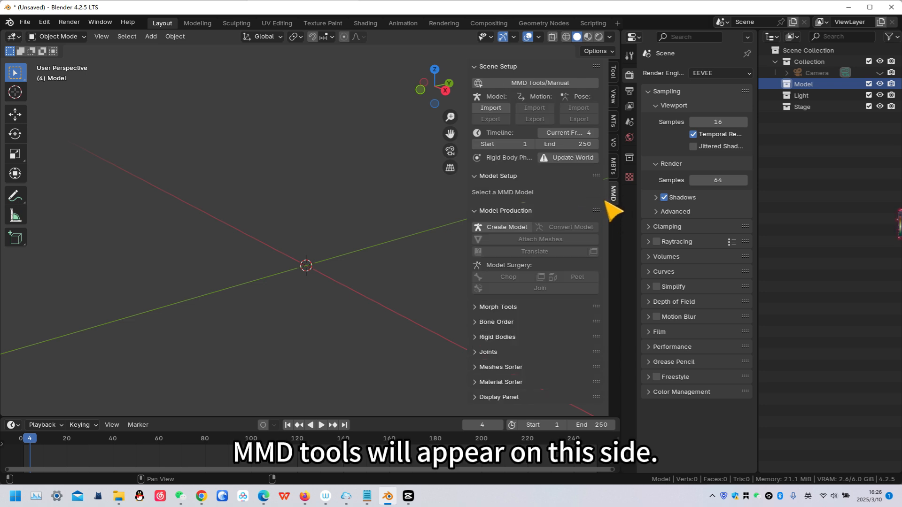